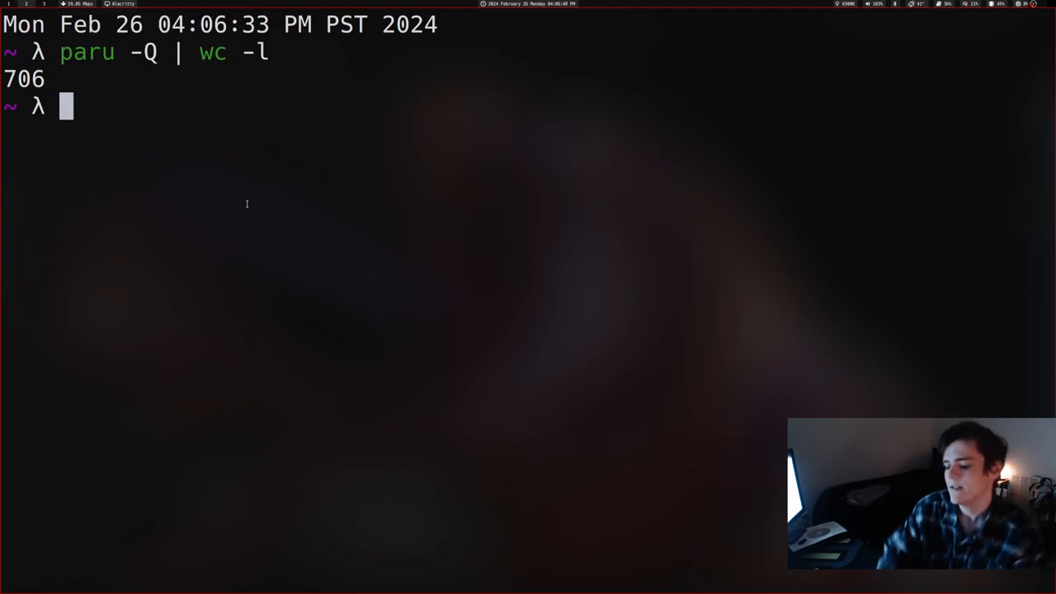
# Remove orphaned packages with paru -Qdtq | paru -Rns -.
pyautogui.write('paru -Qdtq | paru -Rns -')
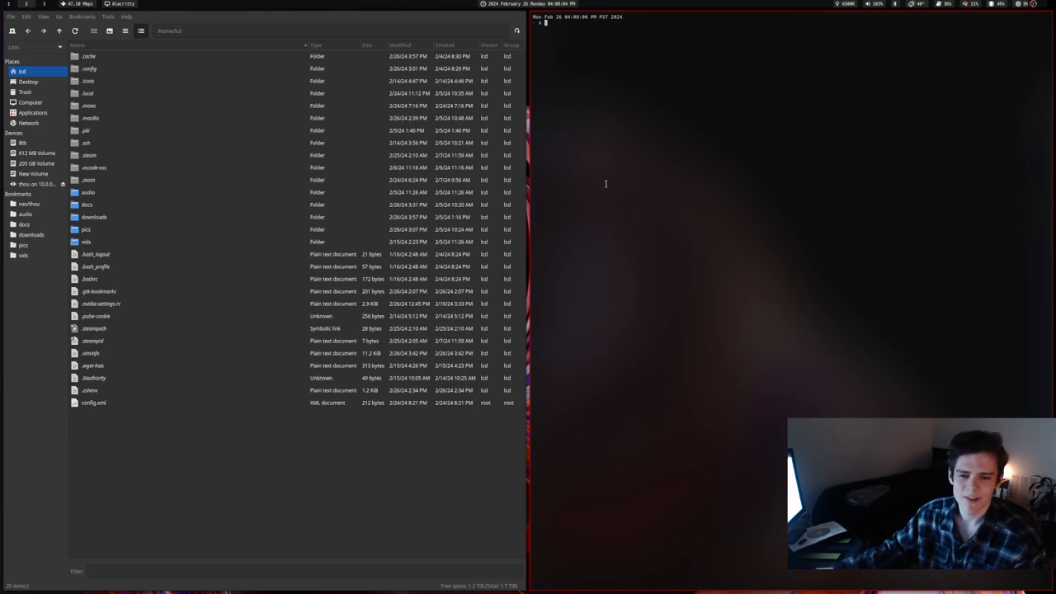
pyautogui.moveTo(622, 210)
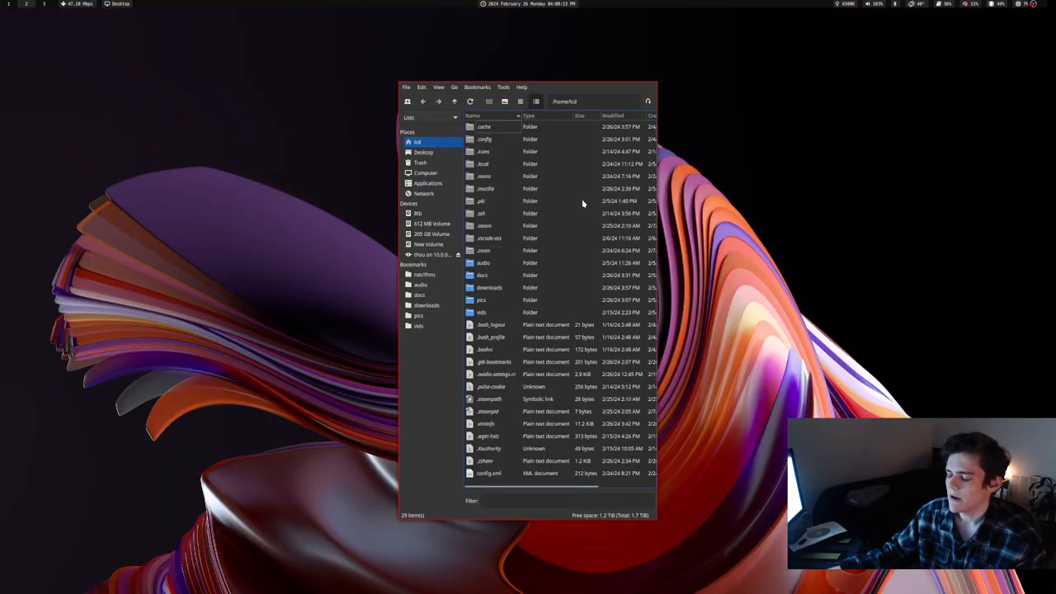
pyautogui.moveTo(668, 77)
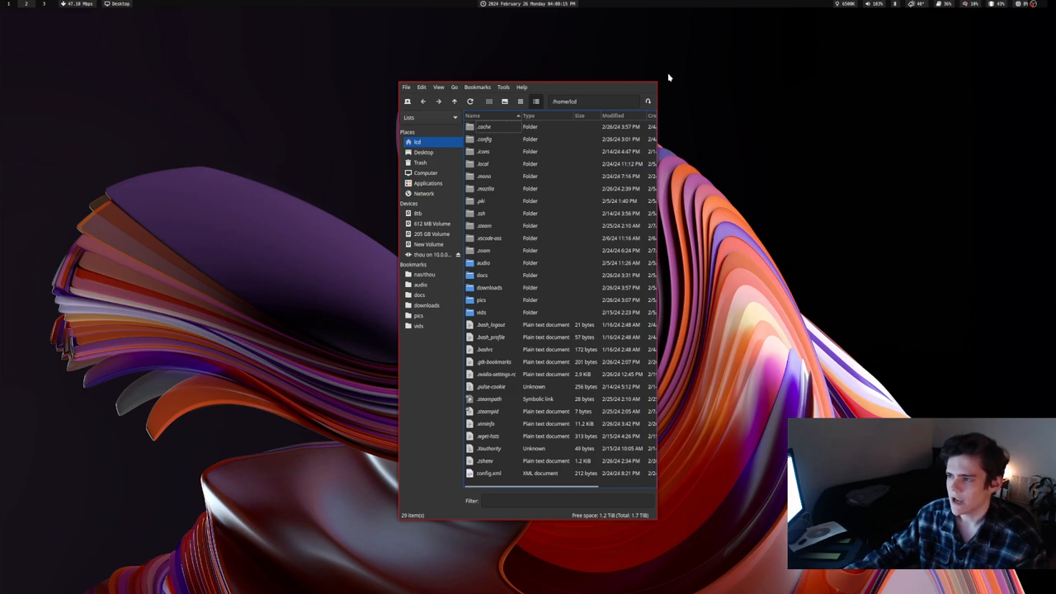
pyautogui.moveTo(605, 59)
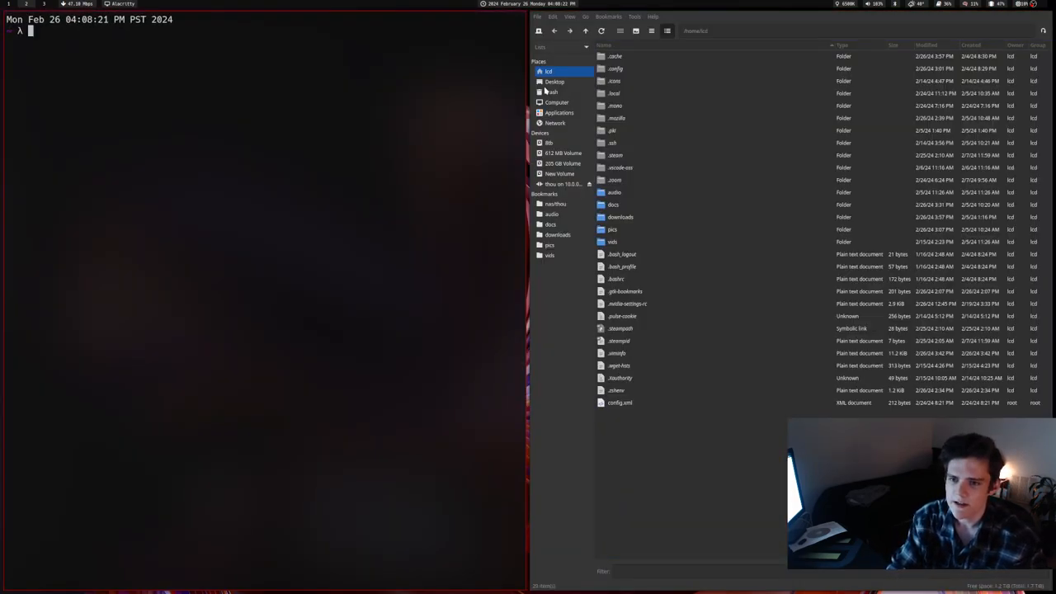
# Open the .config/X11 xresources file in vim, enter visual mode, then quit with :q.
pyautogui.write('cd .configX')
pyautogui.write('vim x')
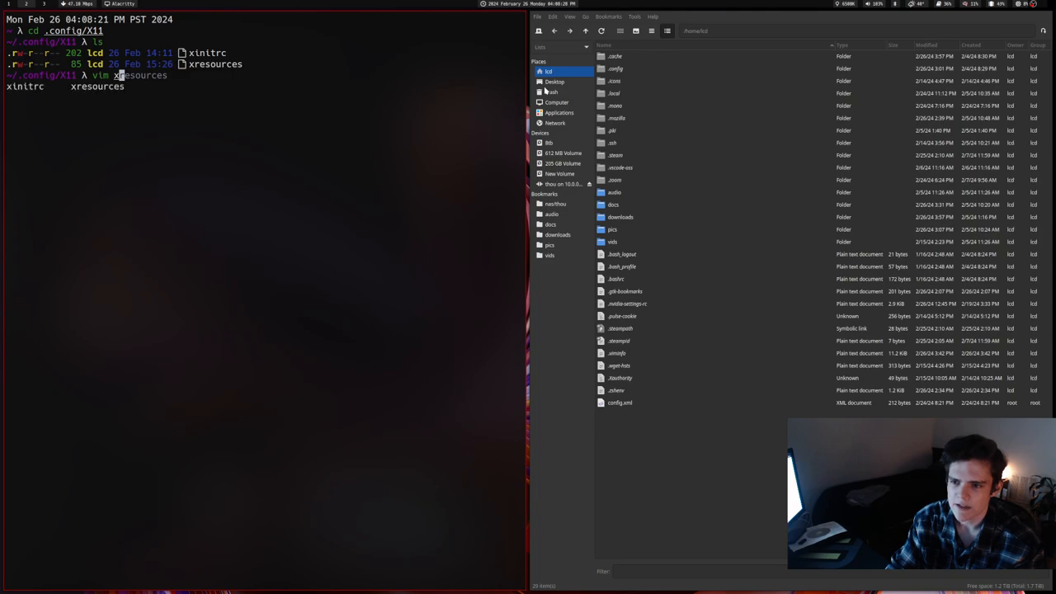
pyautogui.press('Return')
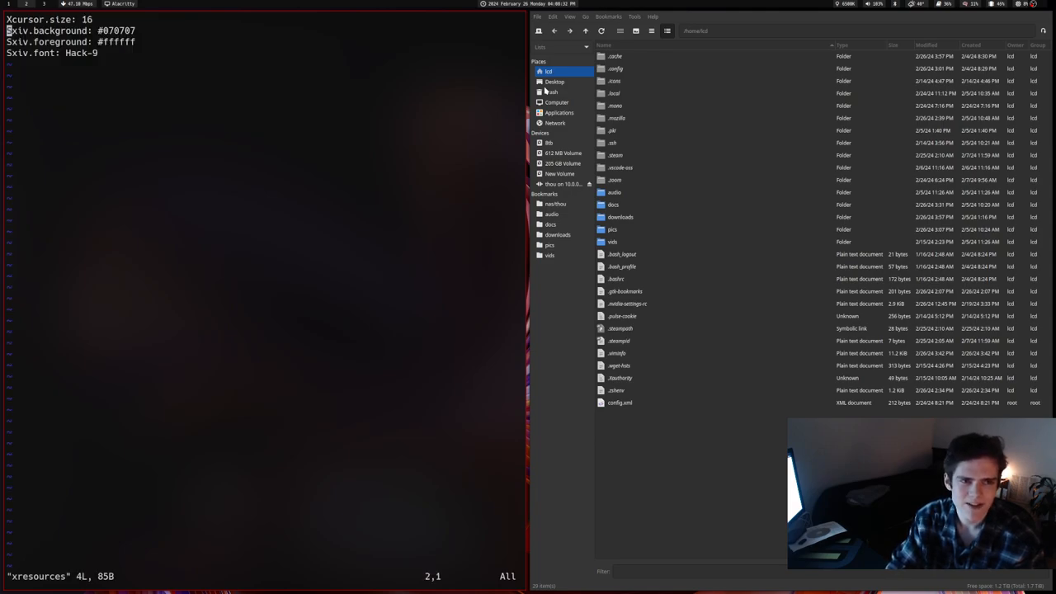
pyautogui.press('v')
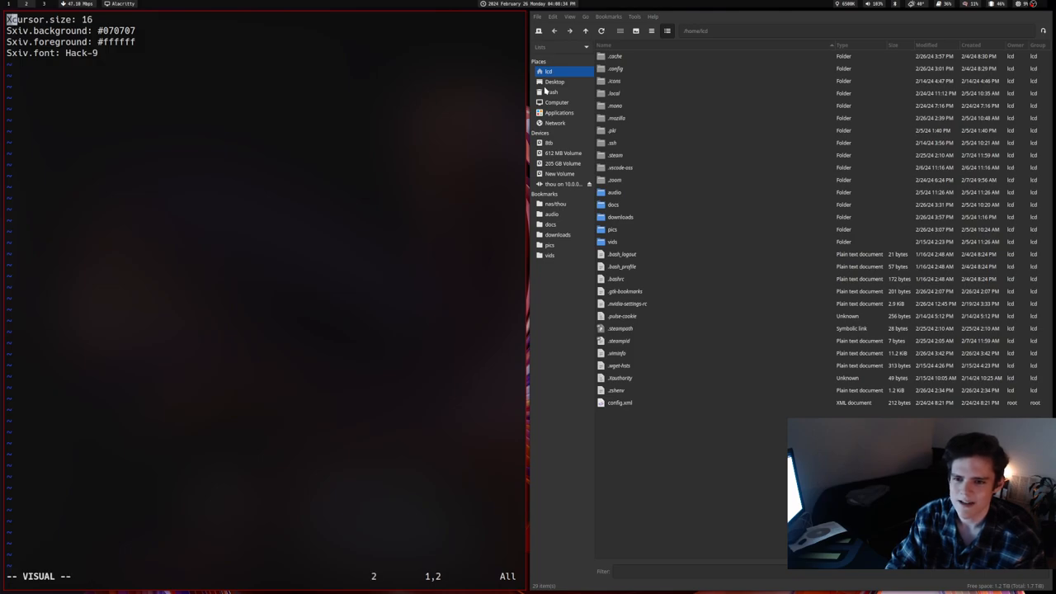
pyautogui.write(':q')
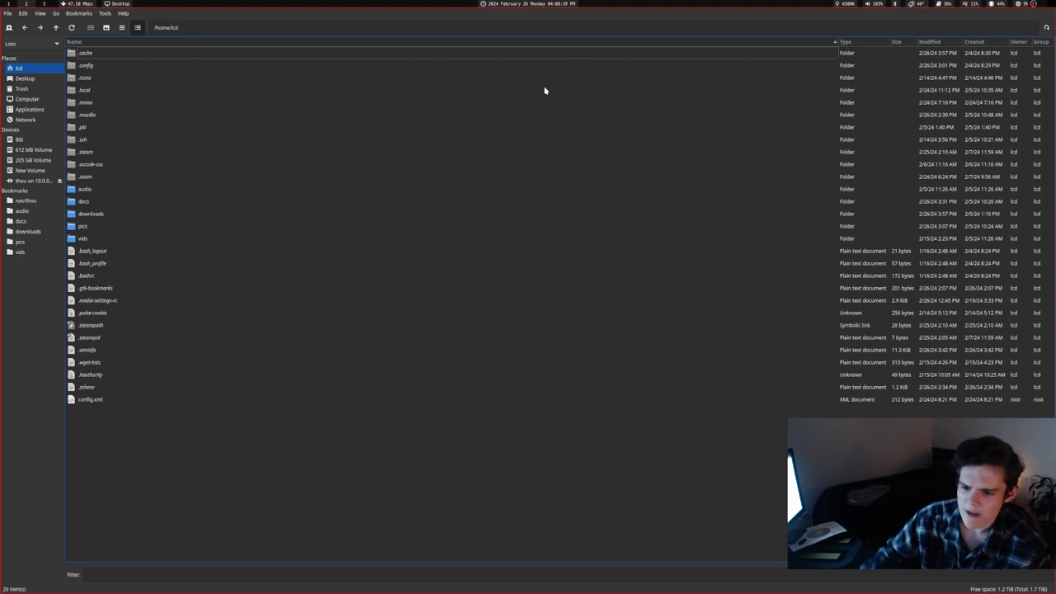
pyautogui.moveTo(184, 275)
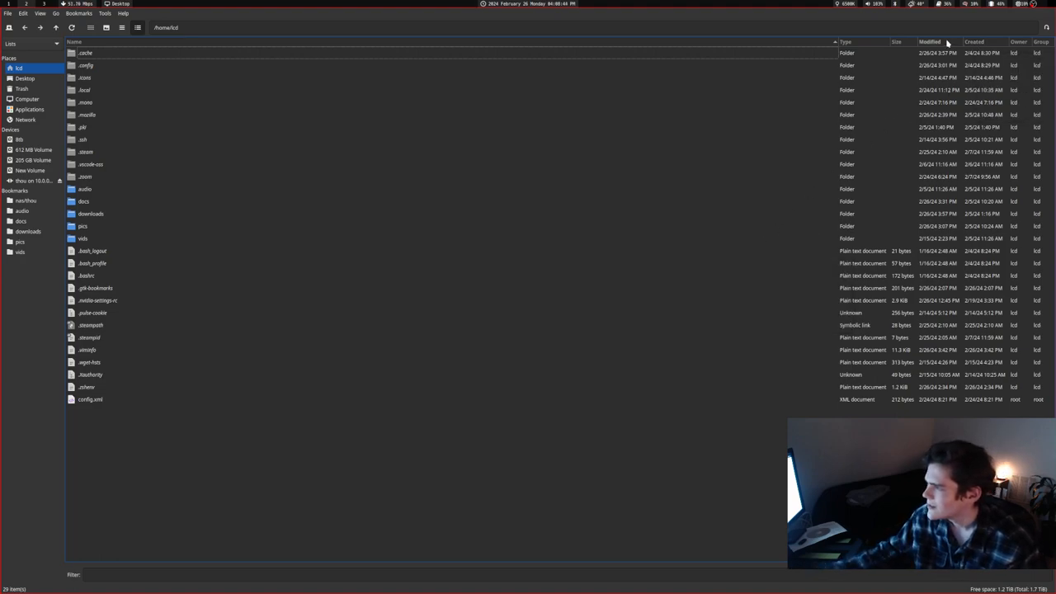
pyautogui.click(930, 41)
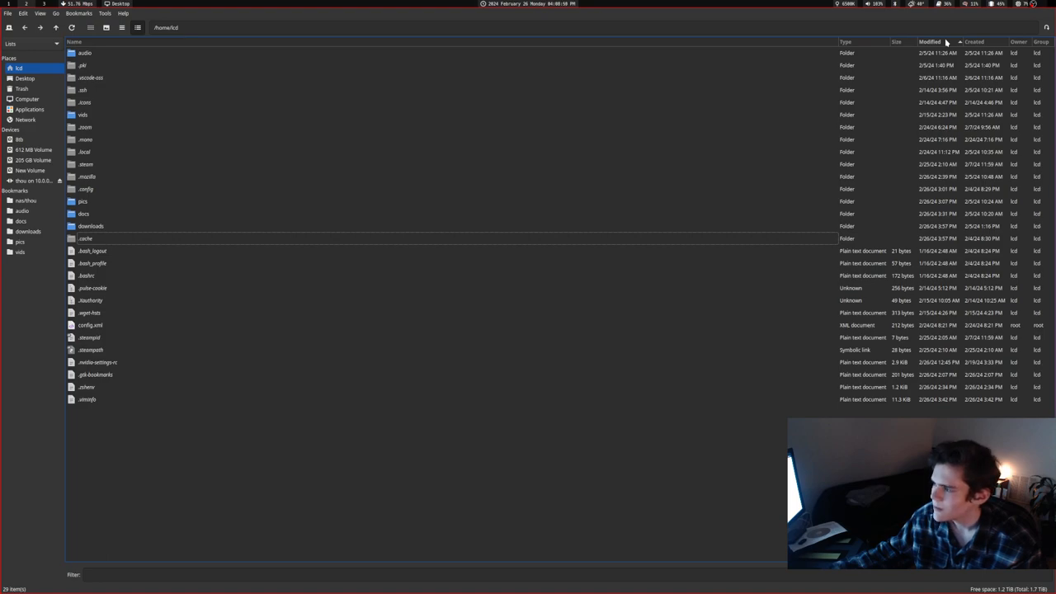
pyautogui.click(930, 41)
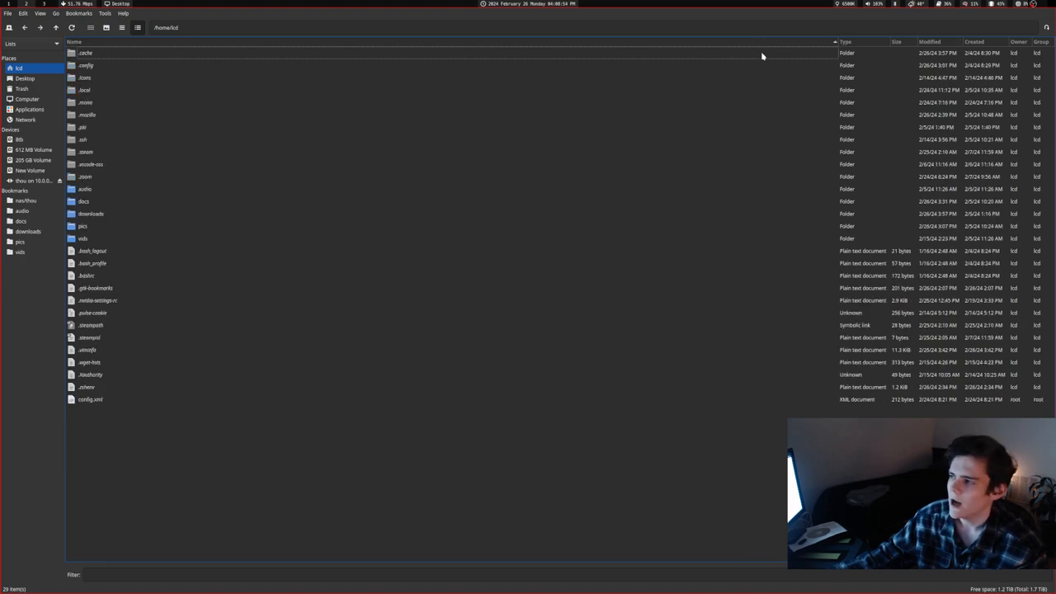
pyautogui.moveTo(218, 110)
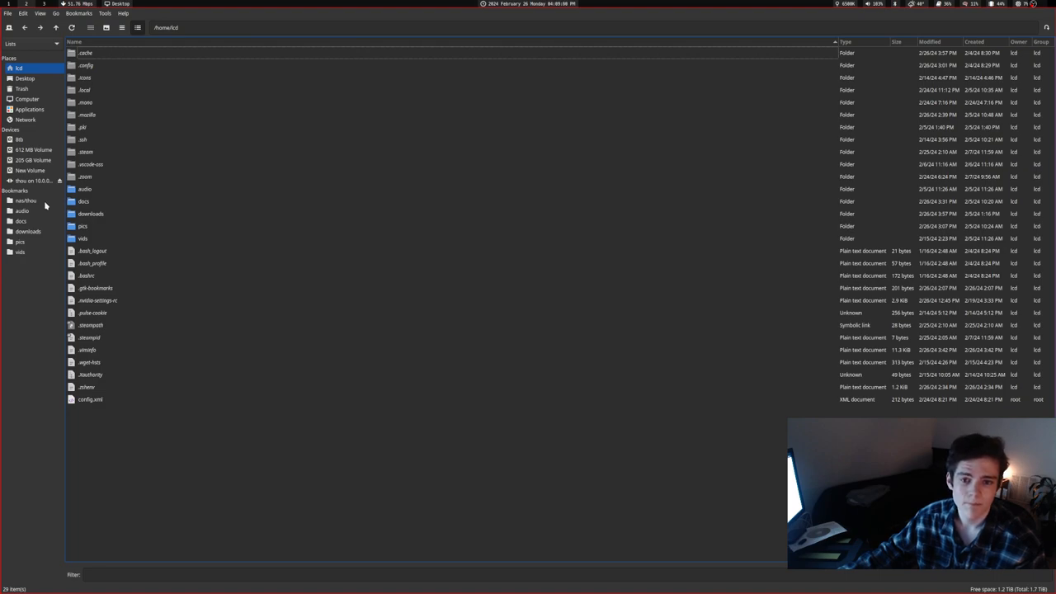
pyautogui.moveTo(46, 208)
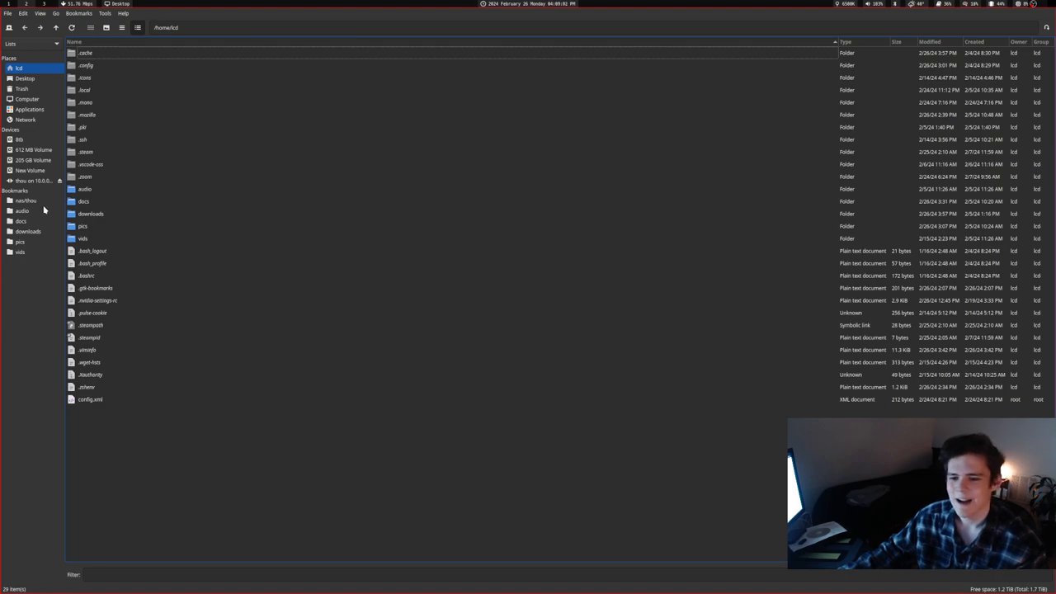
# Open the nas/thou bookmark from the side pane.
pyautogui.click(25, 200)
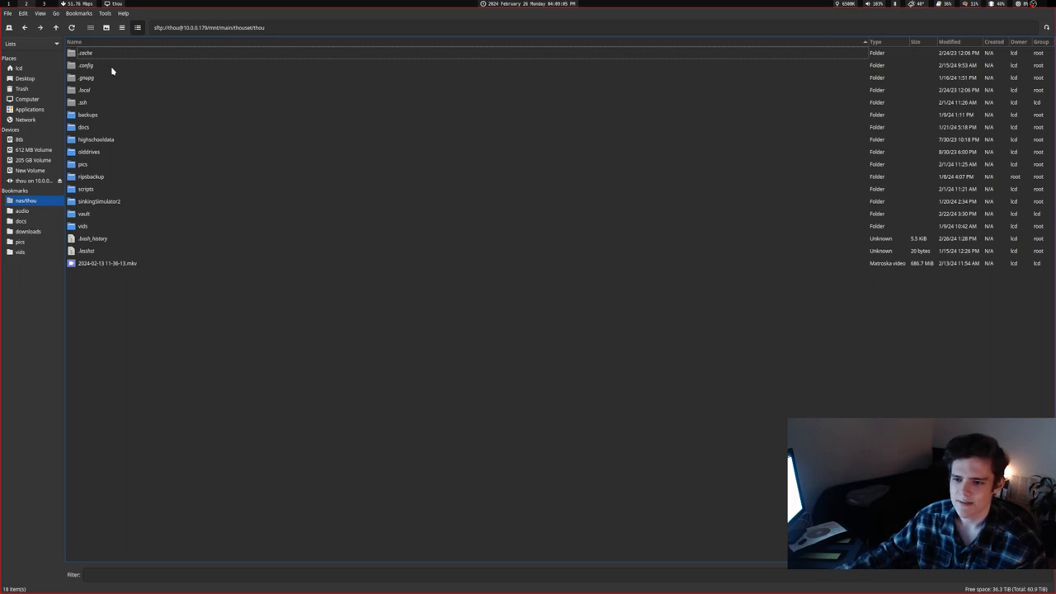
pyautogui.moveTo(120, 122)
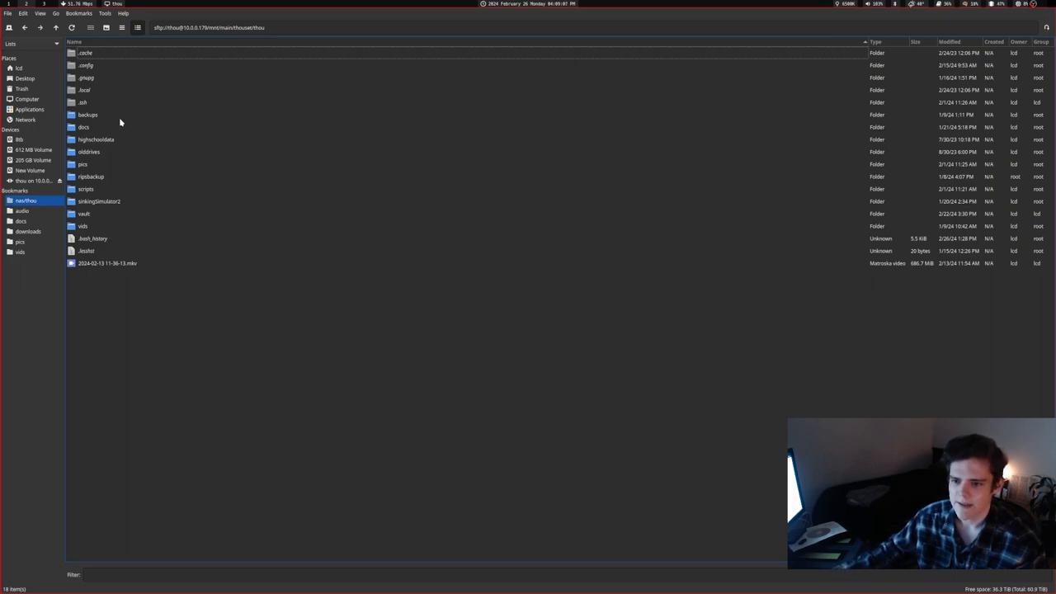
pyautogui.moveTo(94, 85)
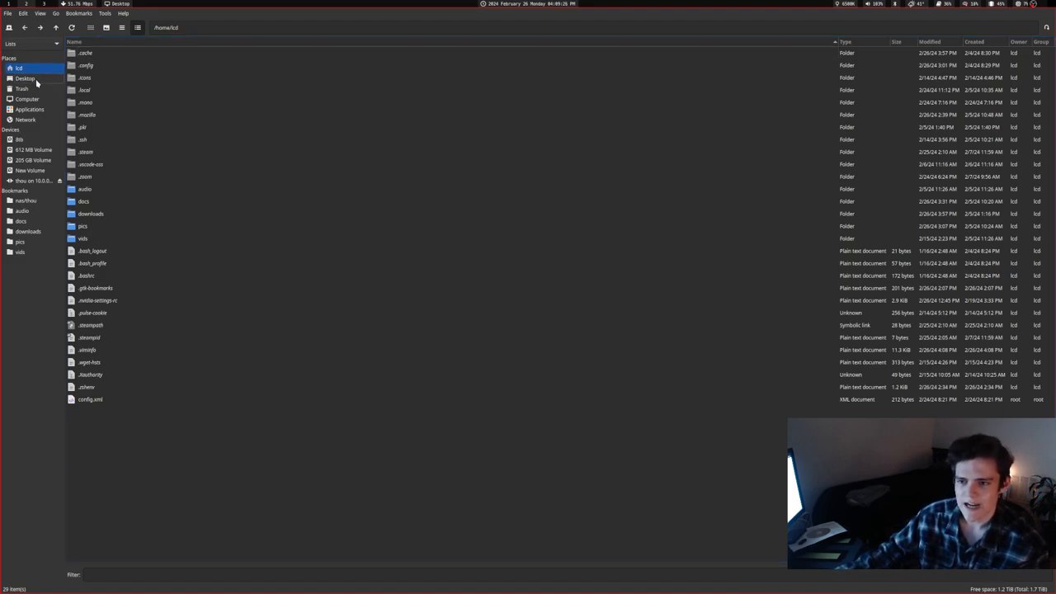
pyautogui.rightClick(25, 78)
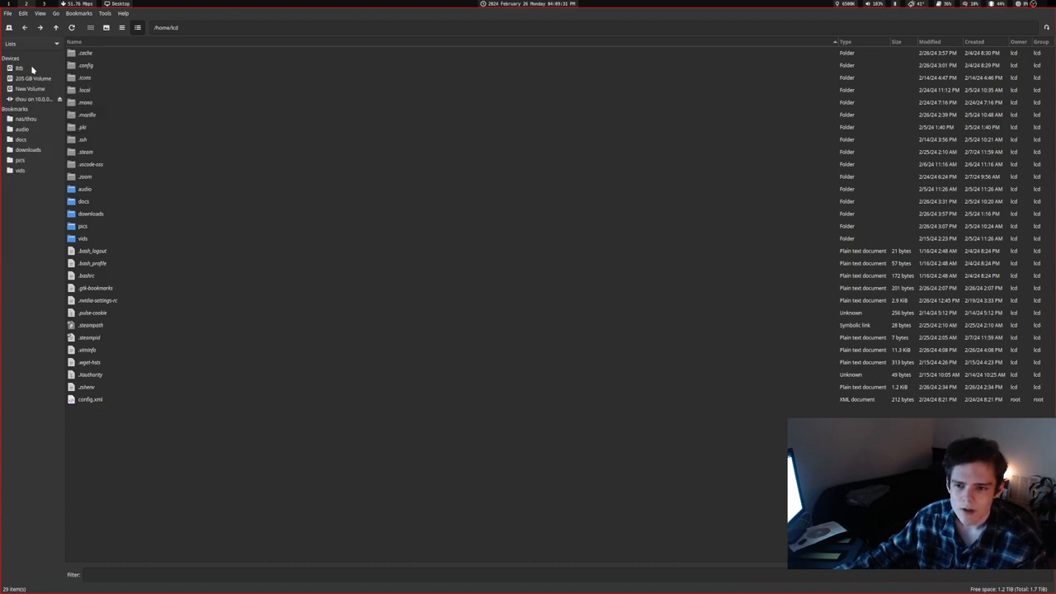
pyautogui.rightClick(21, 88)
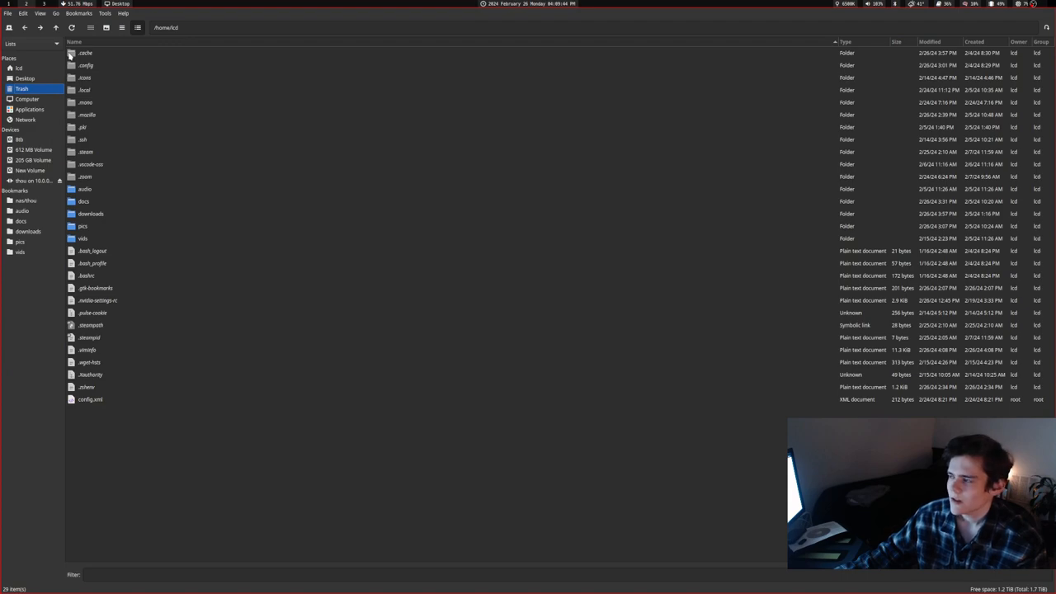
pyautogui.click(108, 226)
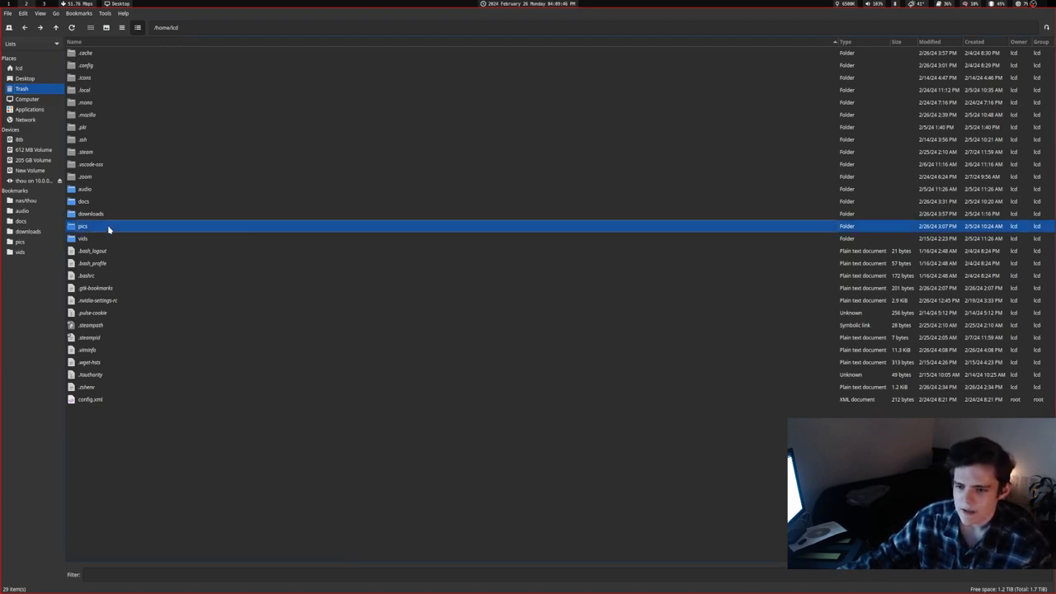
# Open 029.gif, then launch it with Open With… into a tiled sxiv window.
pyautogui.doubleClick(83, 226)
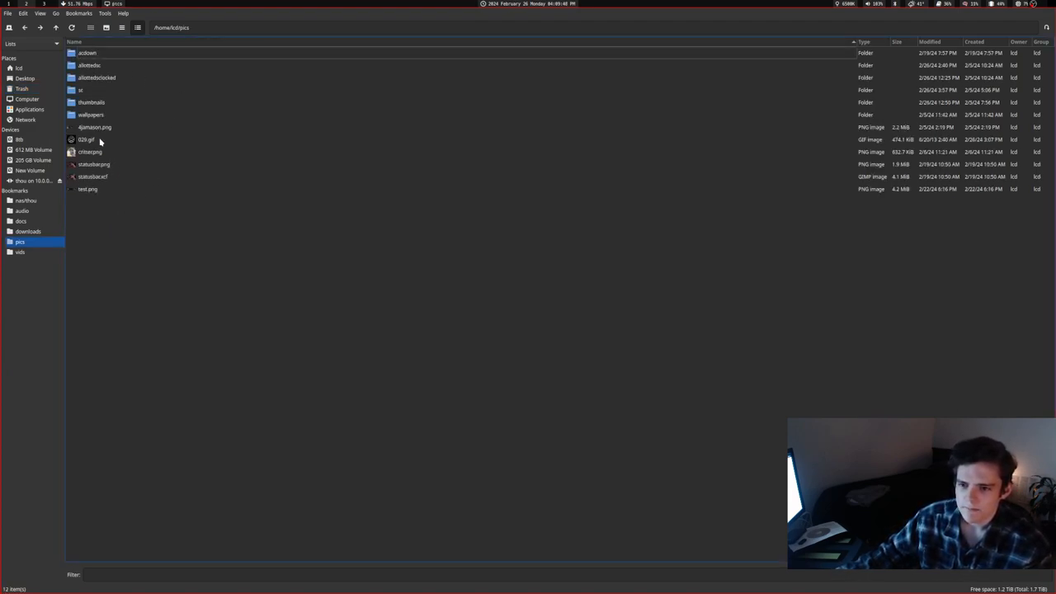
pyautogui.doubleClick(87, 140)
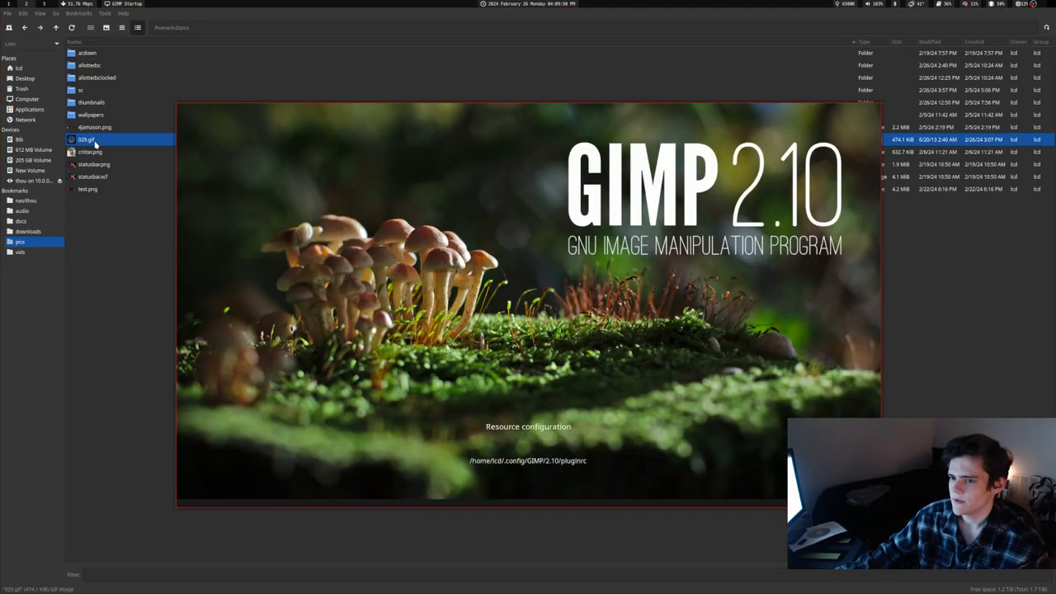
pyautogui.rightClick(87, 140)
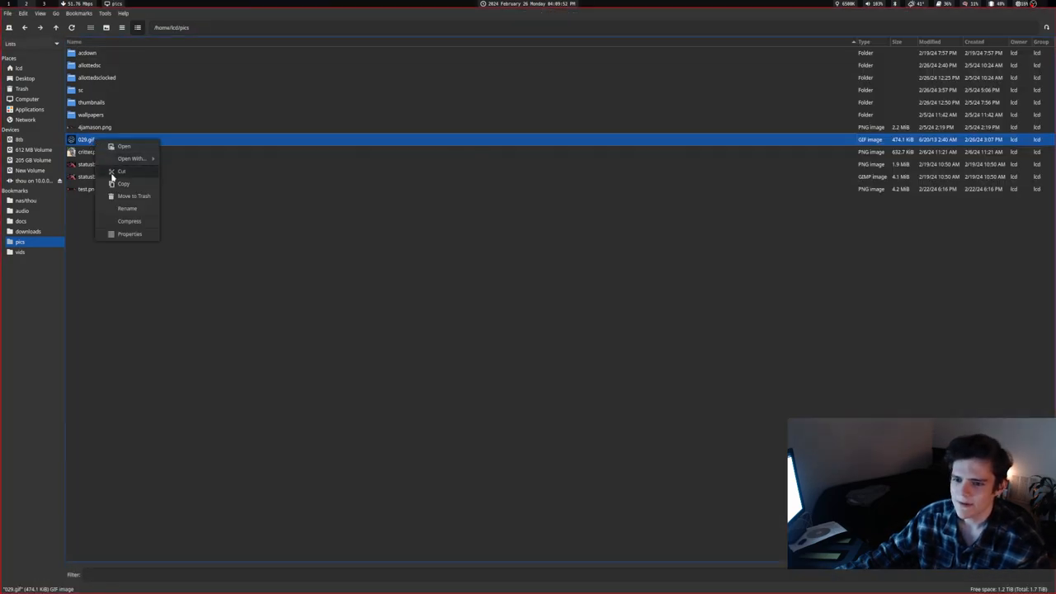
pyautogui.click(129, 234)
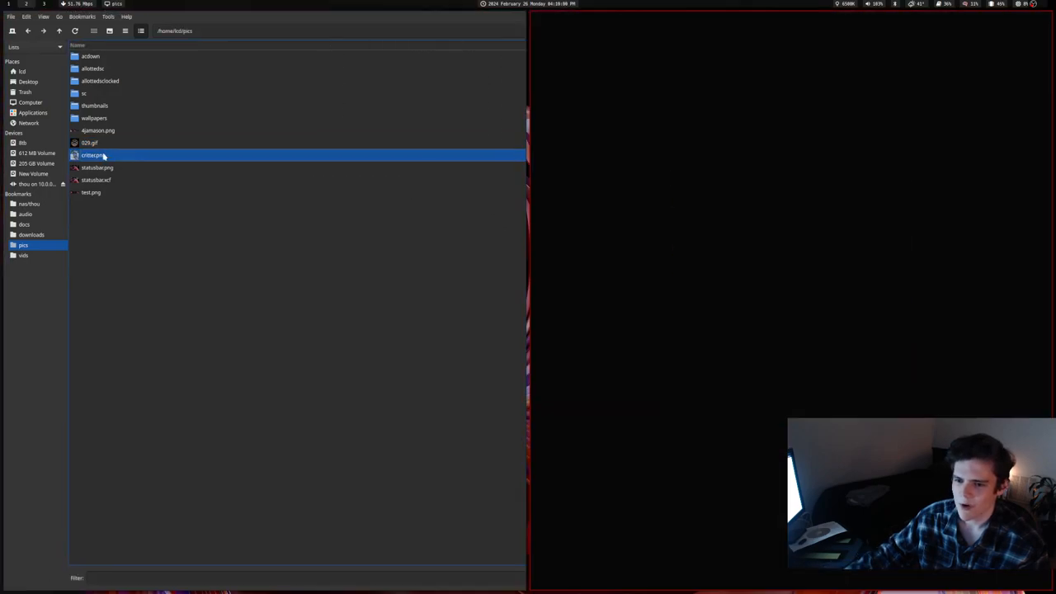
# Open critter.png in sxiv on its dark background.
pyautogui.doubleClick(93, 155)
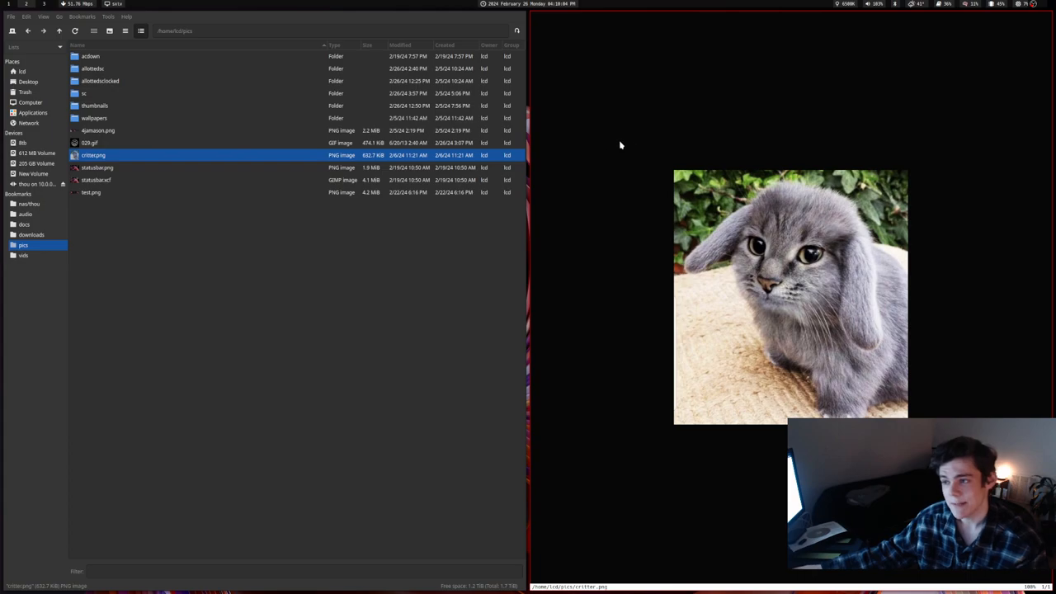
pyautogui.moveTo(629, 160)
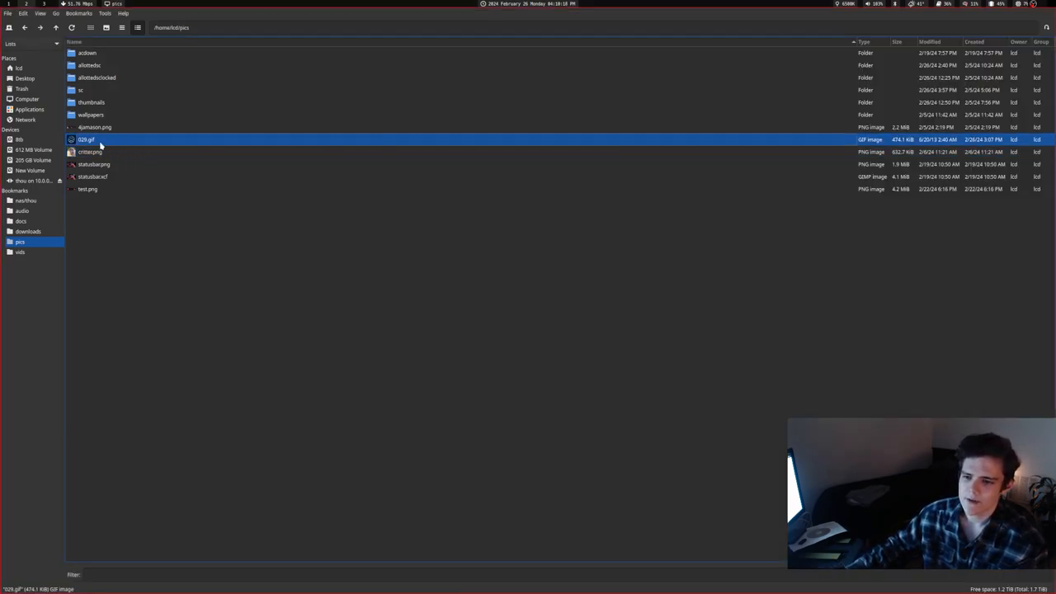
# Play 029.gif in sxiv, then bring up its Properties.
pyautogui.doubleClick(87, 140)
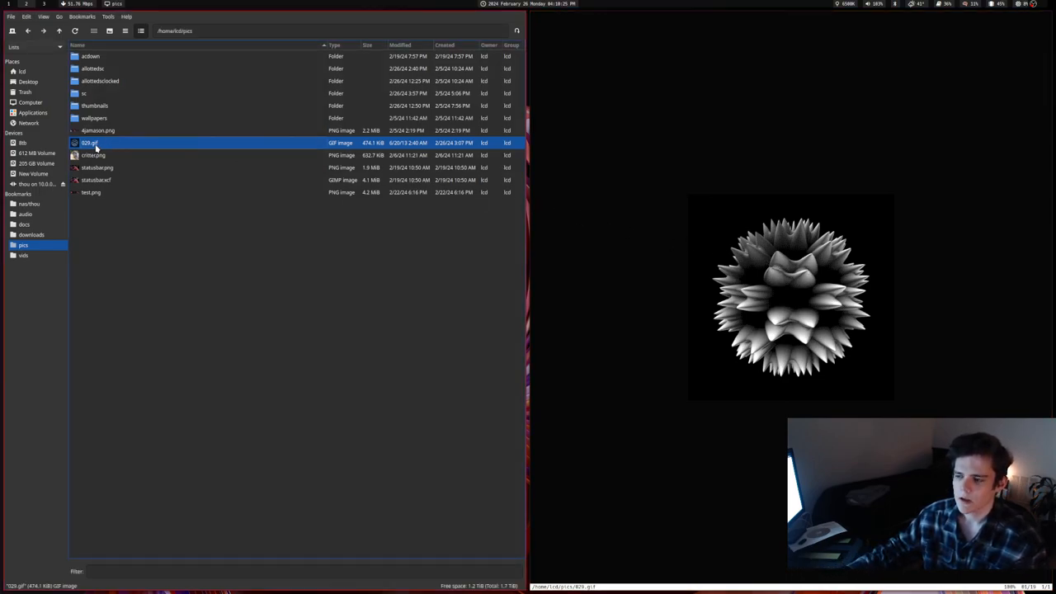
pyautogui.moveTo(191, 258)
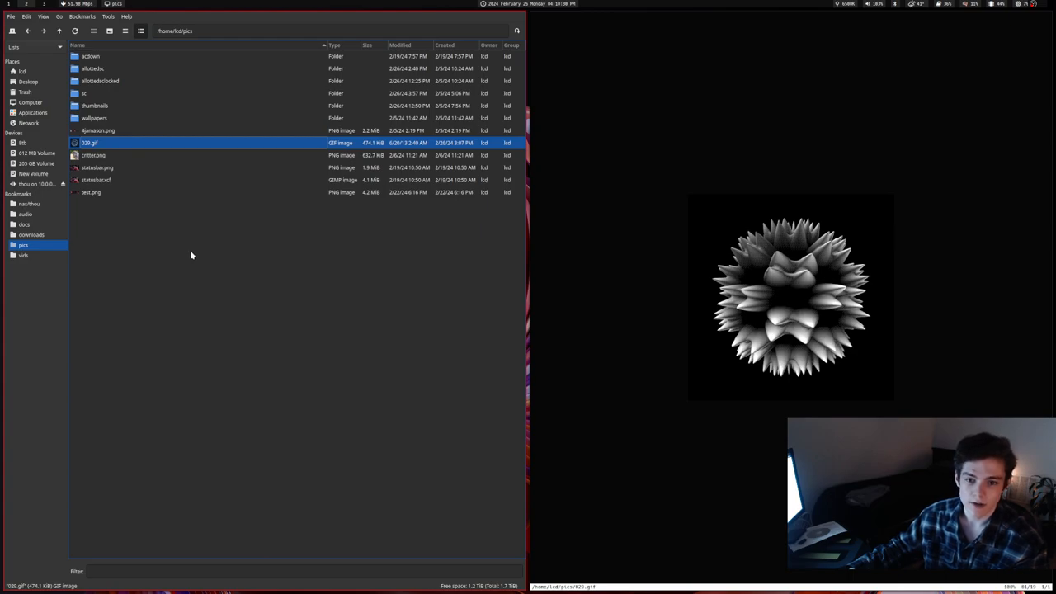
pyautogui.click(195, 254)
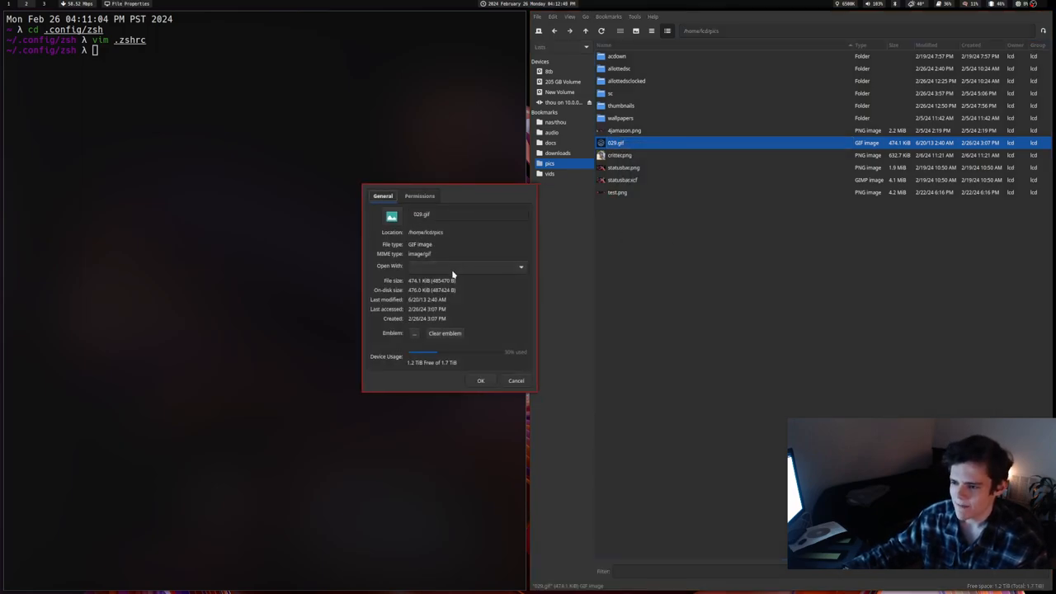
# Check the Open With dropdown, then close 029.gif's File Properties with OK.
pyautogui.click(519, 266)
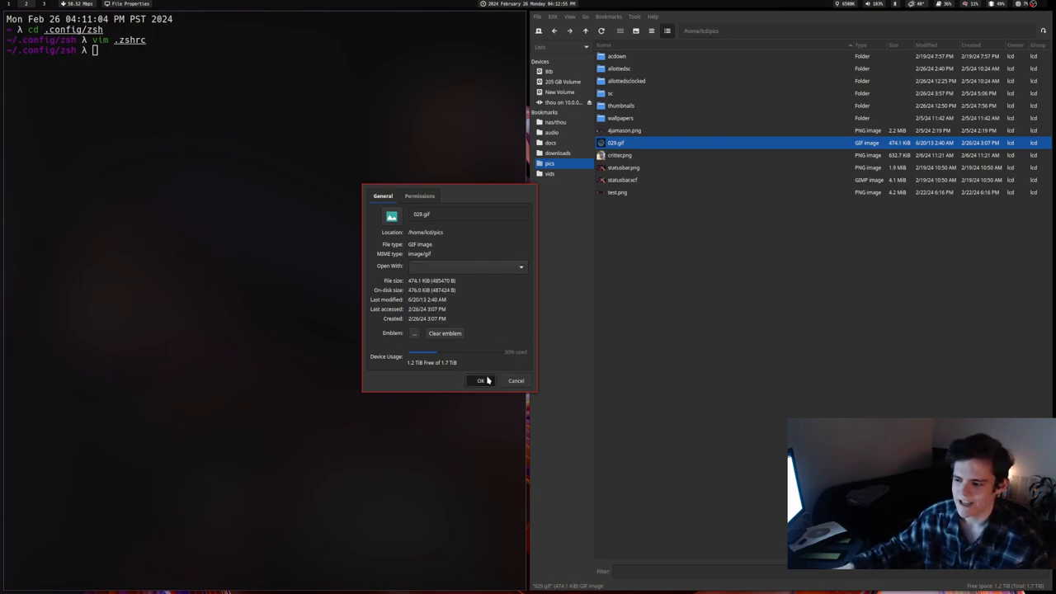
pyautogui.click(481, 380)
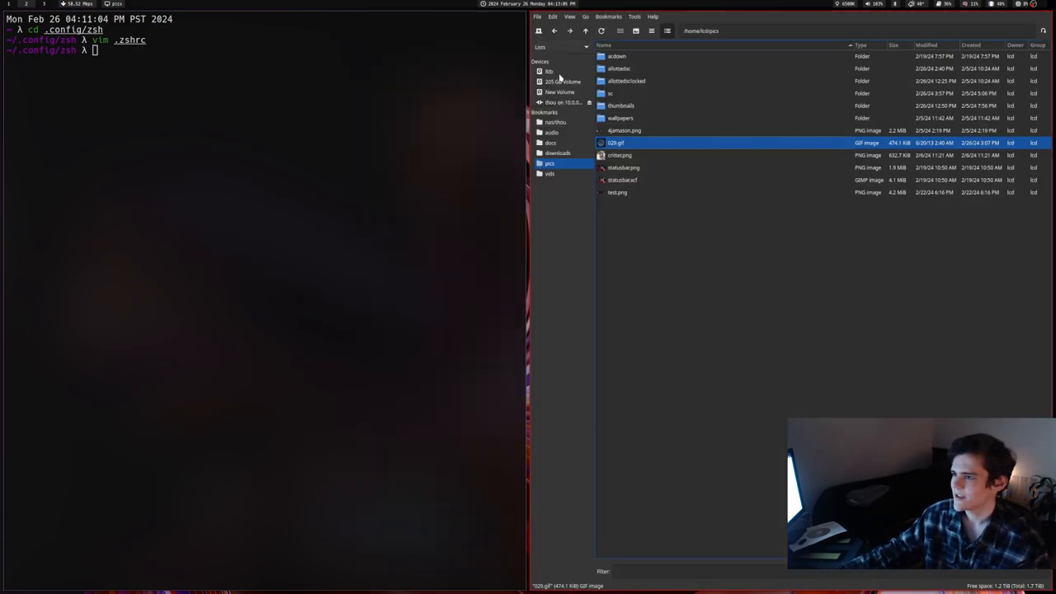
# Show the local home folder via lcd under Places.
pyautogui.rightClick(548, 71)
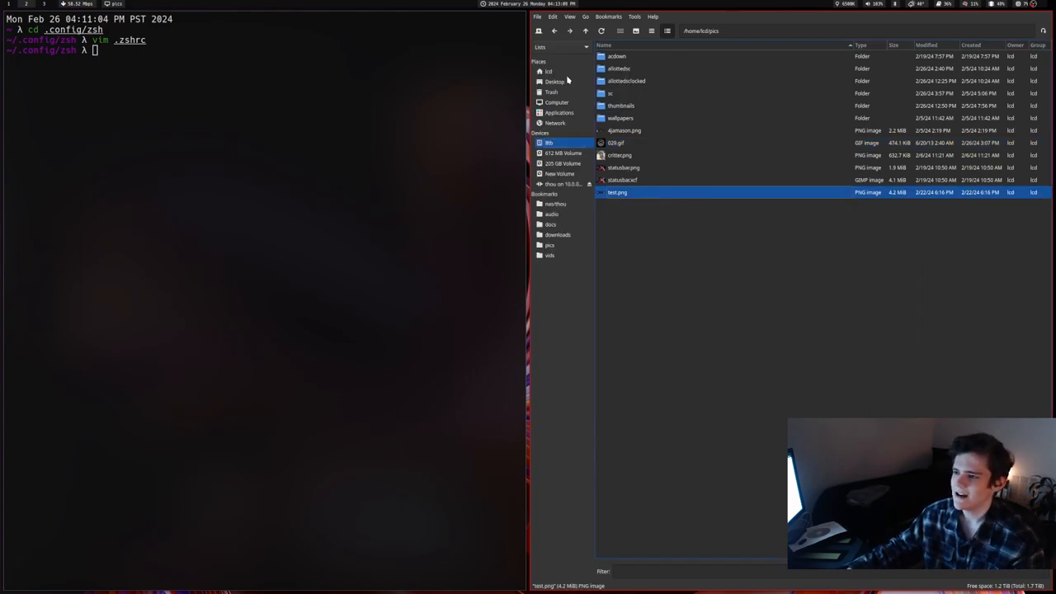
pyautogui.click(549, 71)
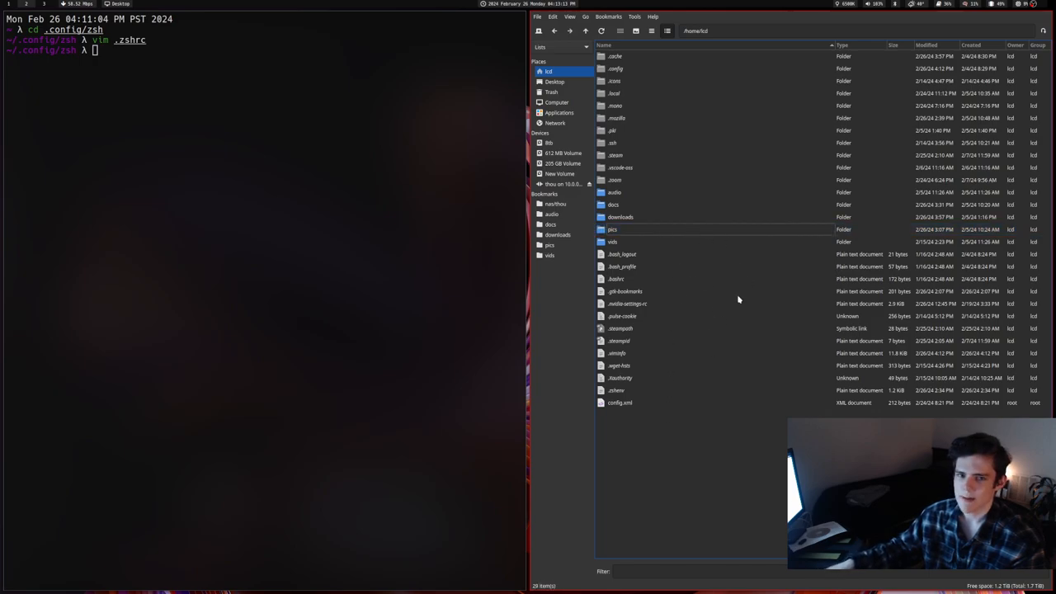
pyautogui.moveTo(641, 225)
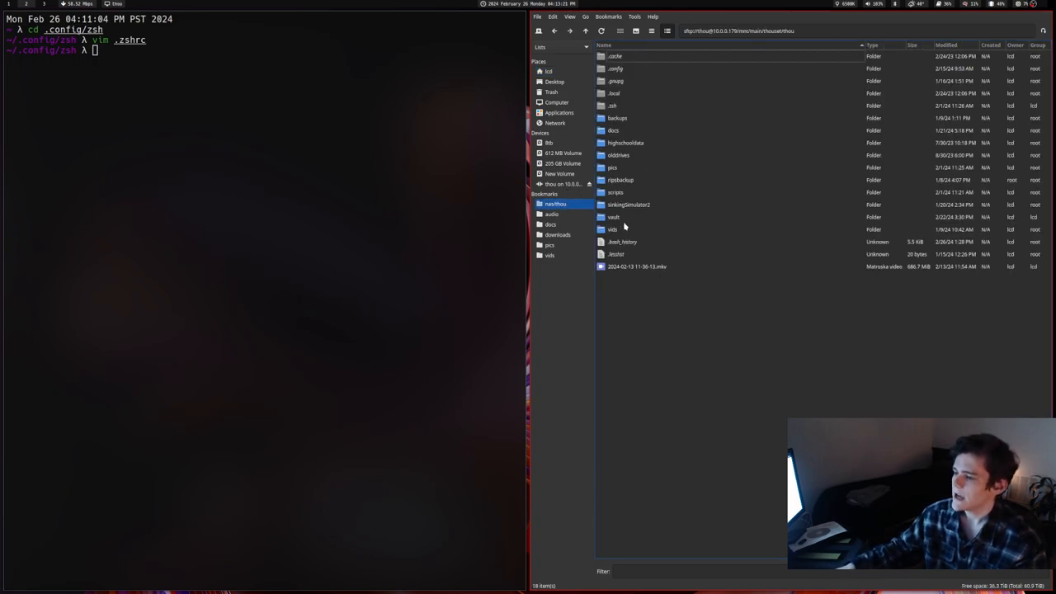
# Navigate into vids, media and leothepeo on the NAS.
pyautogui.click(549, 255)
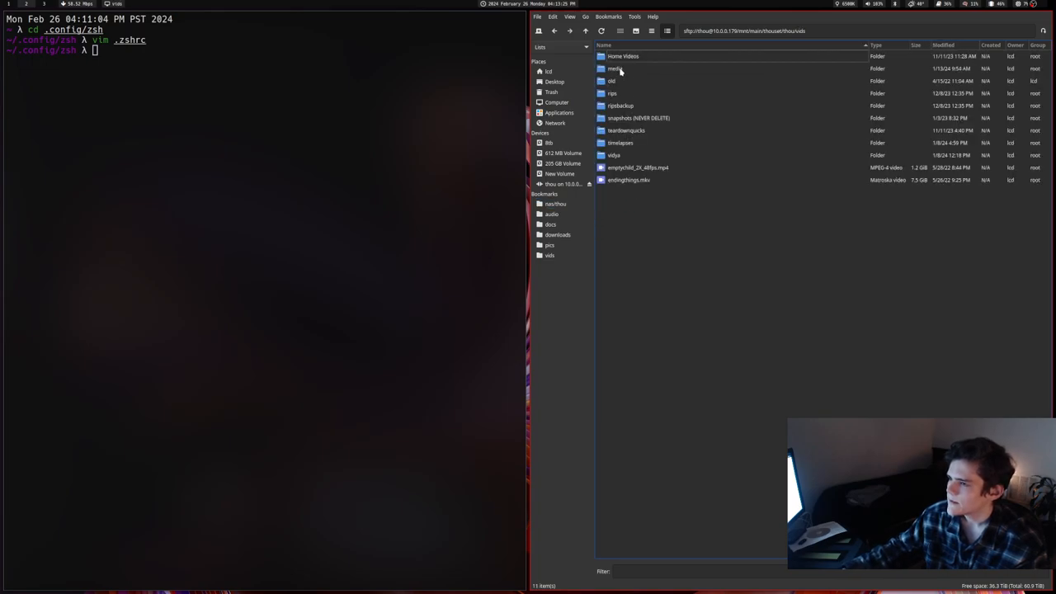
pyautogui.doubleClick(615, 68)
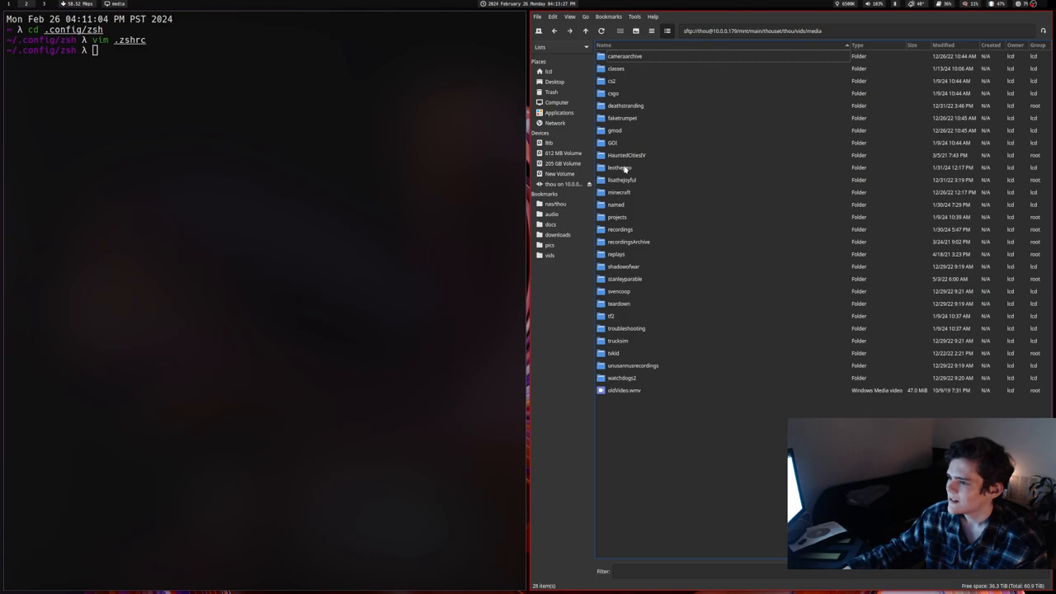
pyautogui.doubleClick(619, 168)
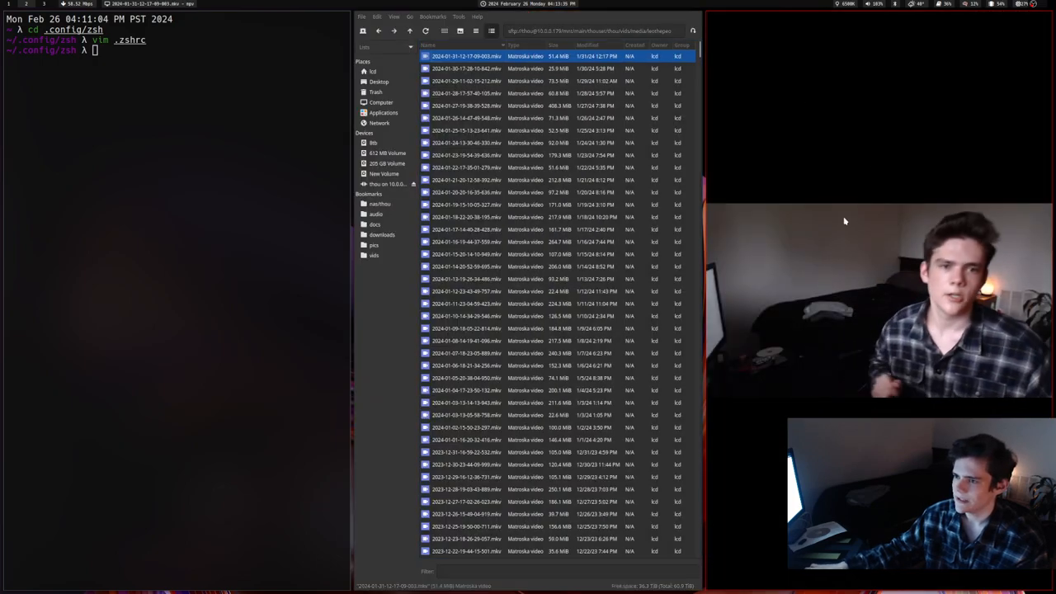
pyautogui.doubleClick(466, 57)
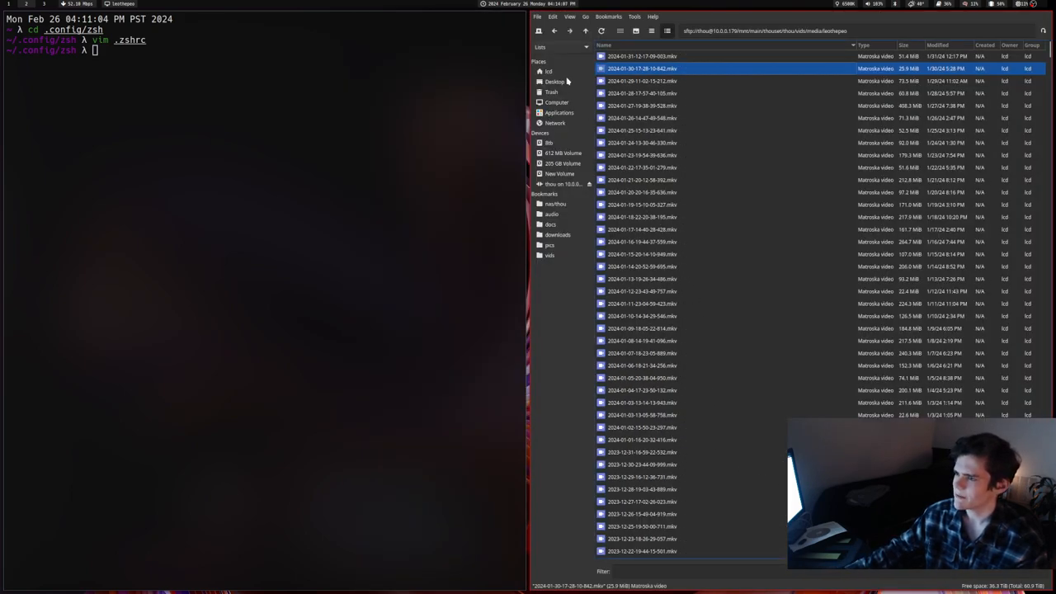
pyautogui.click(548, 71)
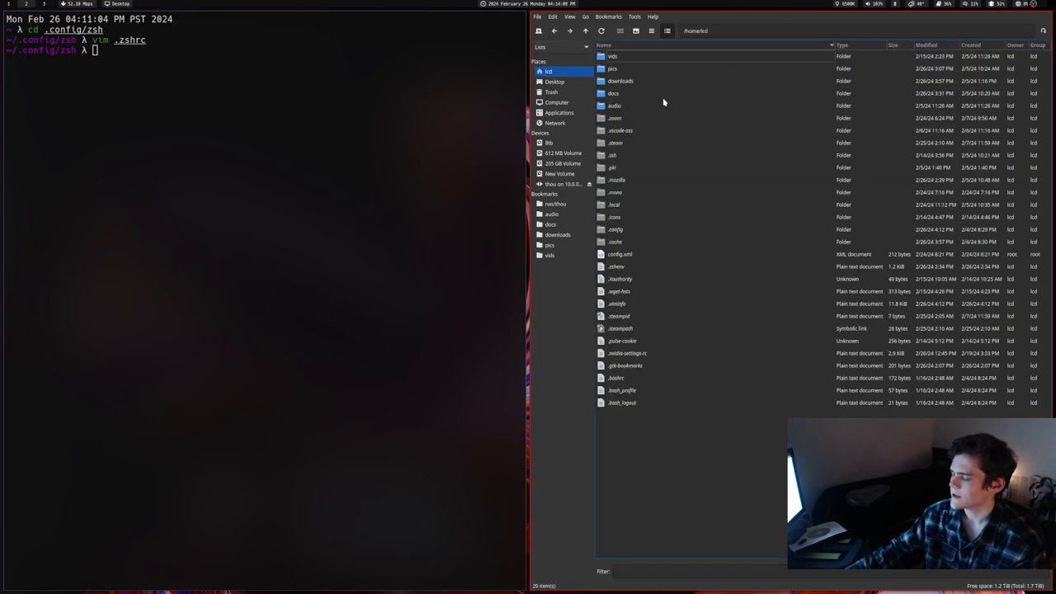